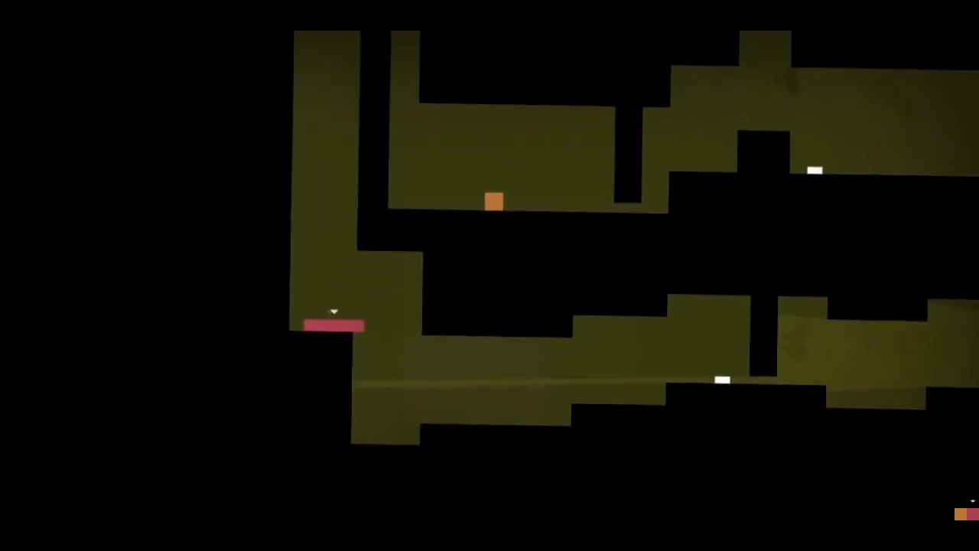
# Walk the pink block right off the upper-left ledge and drop it onto the lower corridor floor.
pyautogui.press('Right')
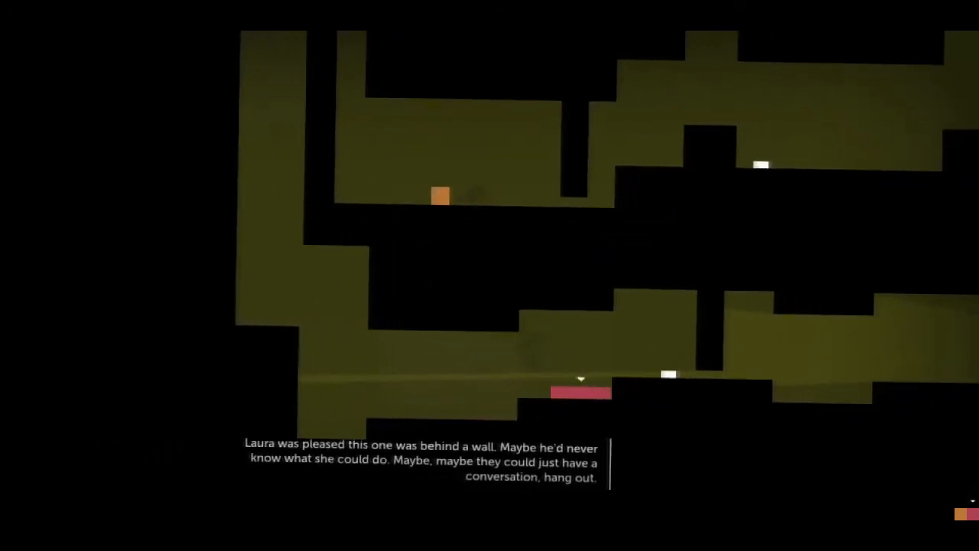